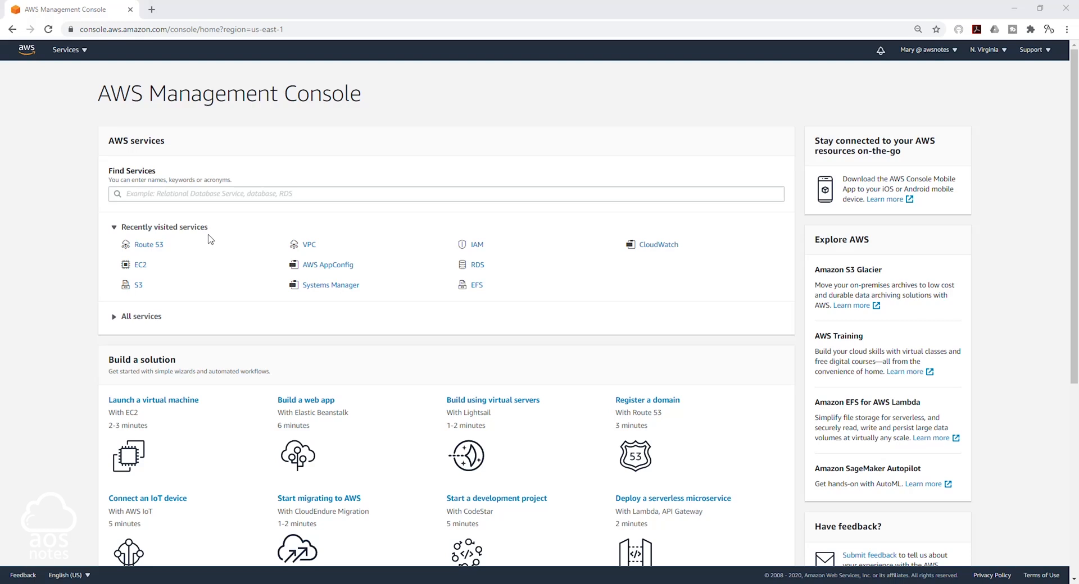
pyautogui.moveTo(76, 57)
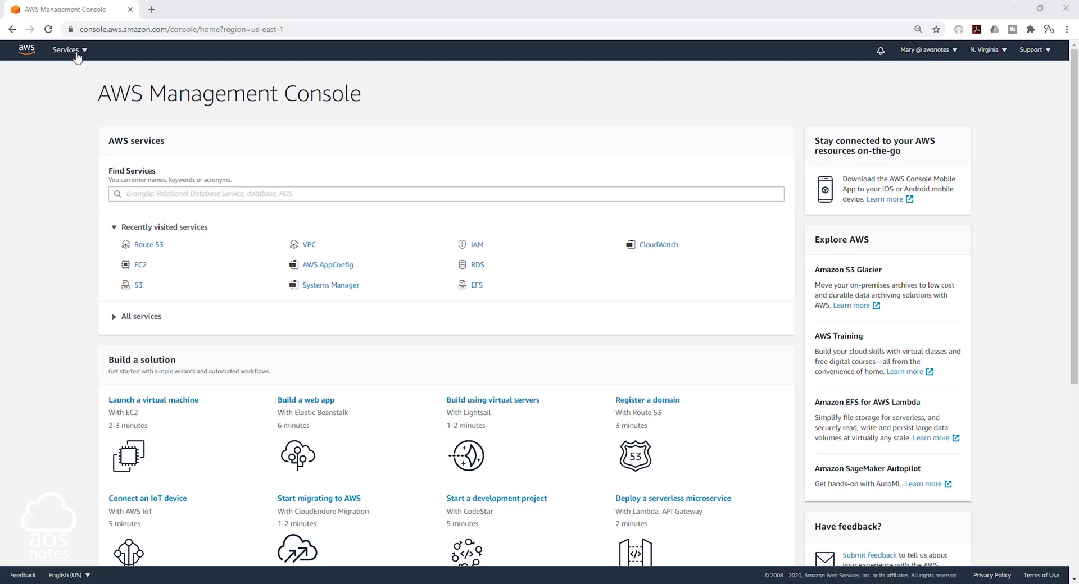
# Find Route 53 under Networking & Content Delivery in the full services list.
pyautogui.click(66, 49)
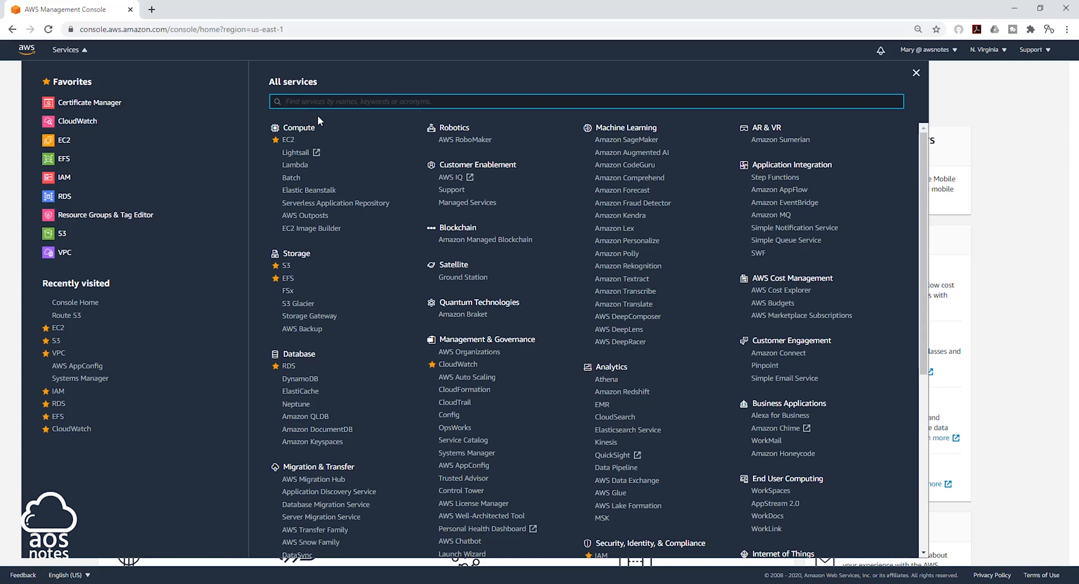
pyautogui.scroll(-3)
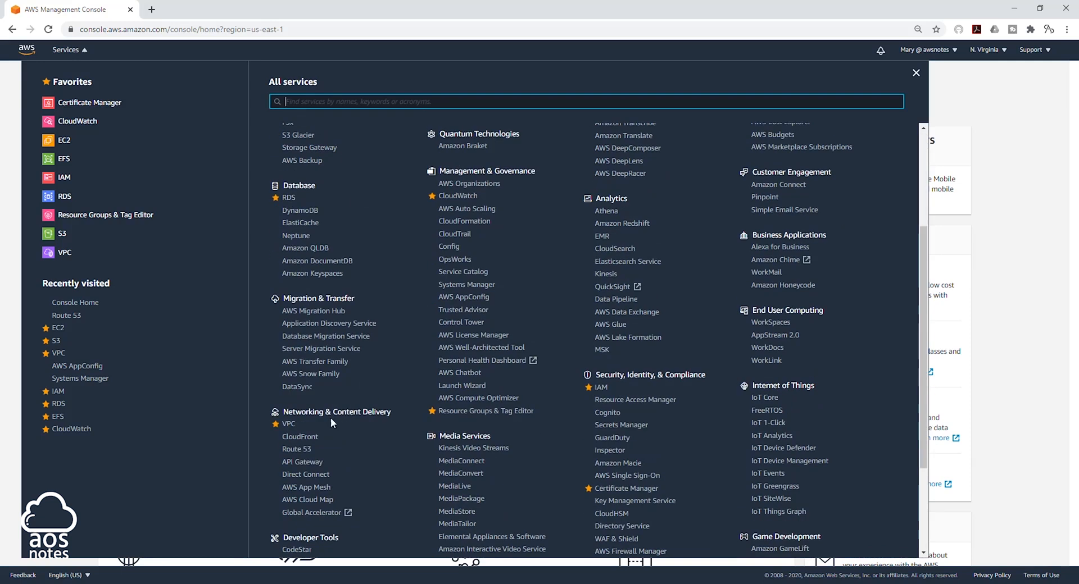
pyautogui.moveTo(296, 449)
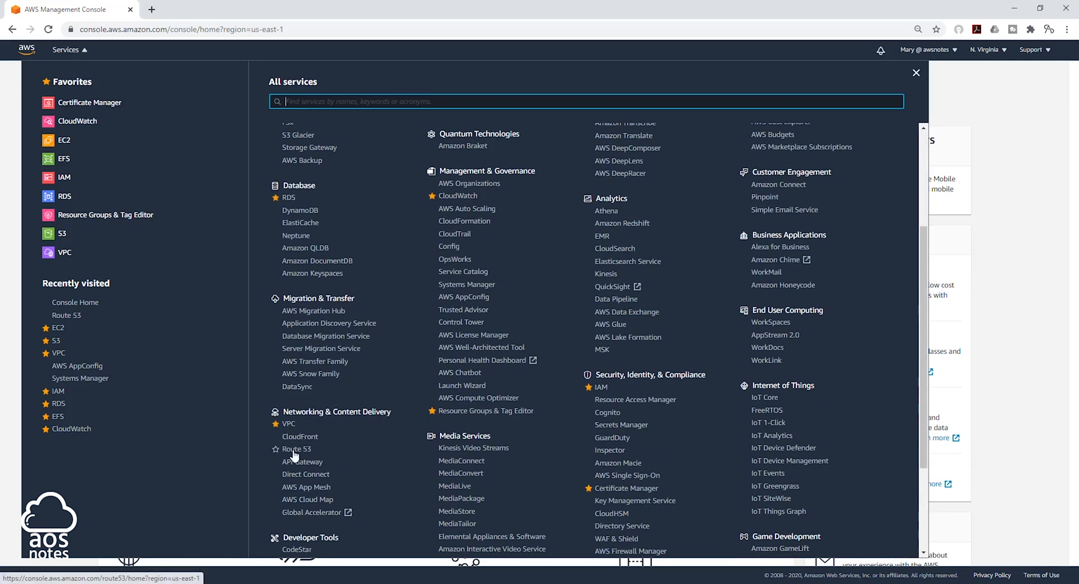
pyautogui.click(295, 449)
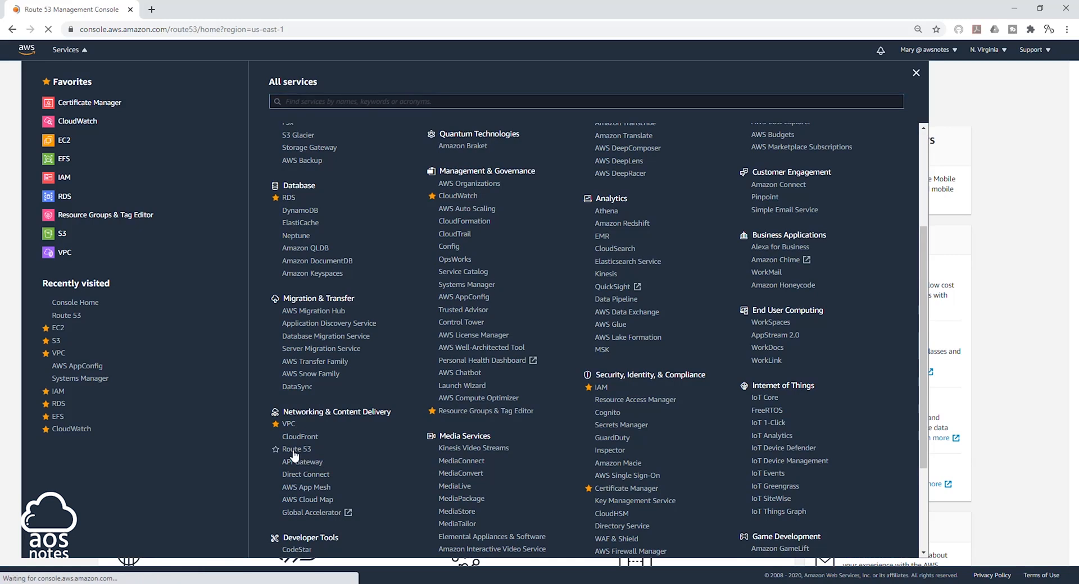
# Go to Hosted zones and open jupiterlabz.com to see its NS and SOA records.
pyautogui.click(295, 449)
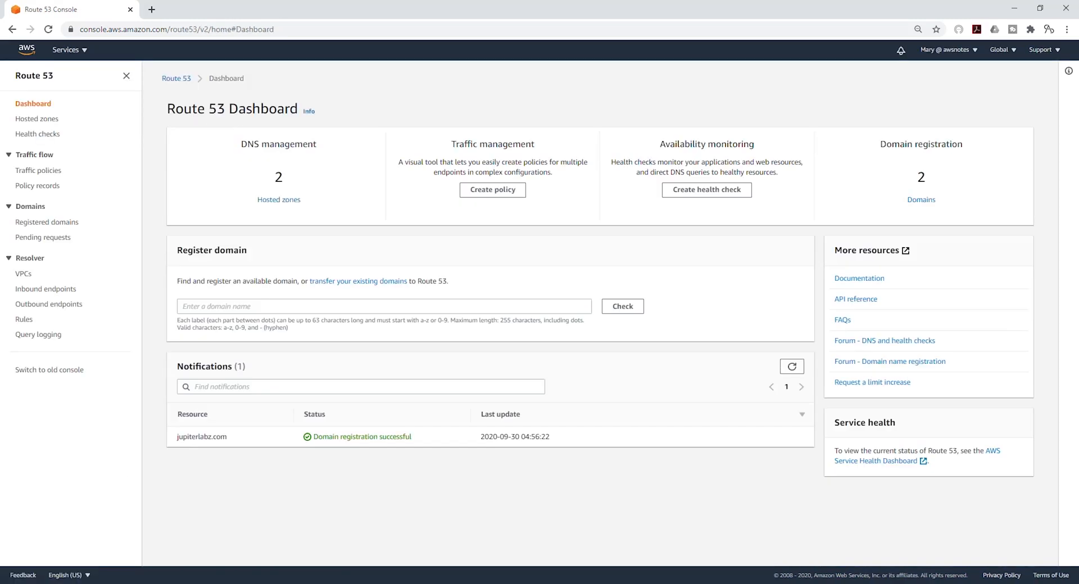
pyautogui.moveTo(273, 193)
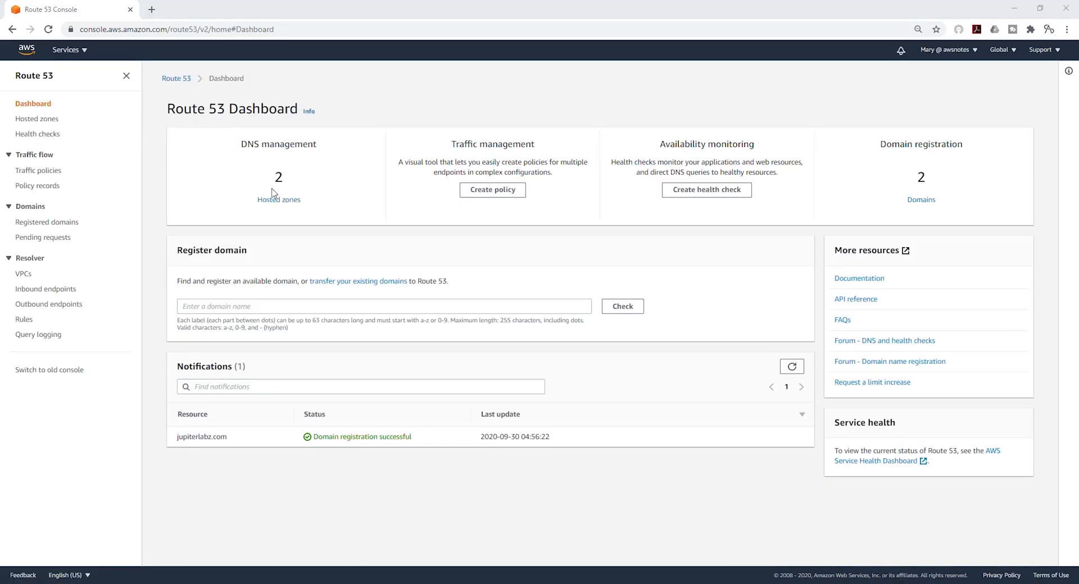
pyautogui.moveTo(278, 199)
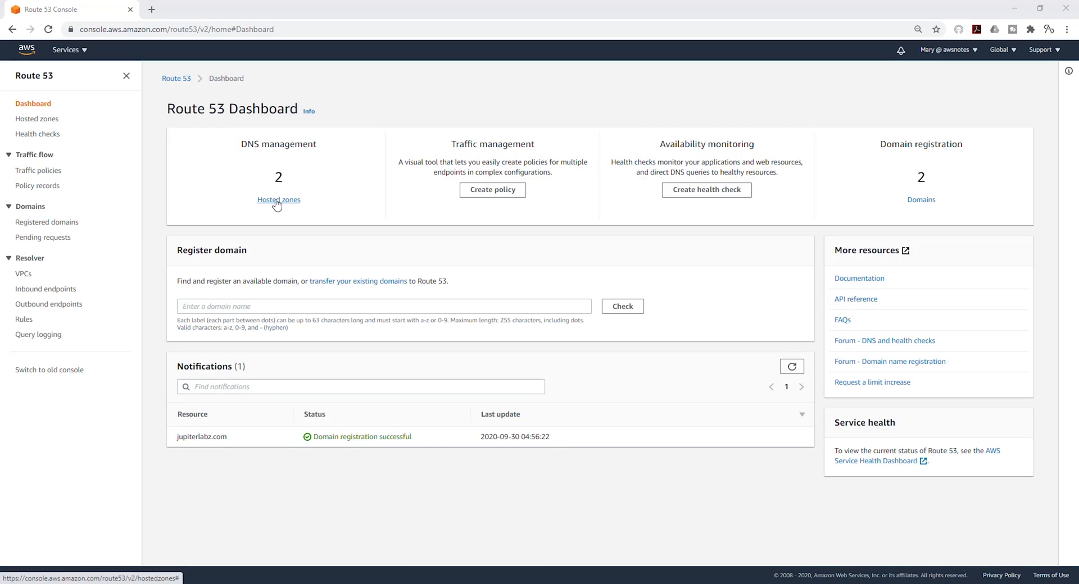
pyautogui.click(278, 199)
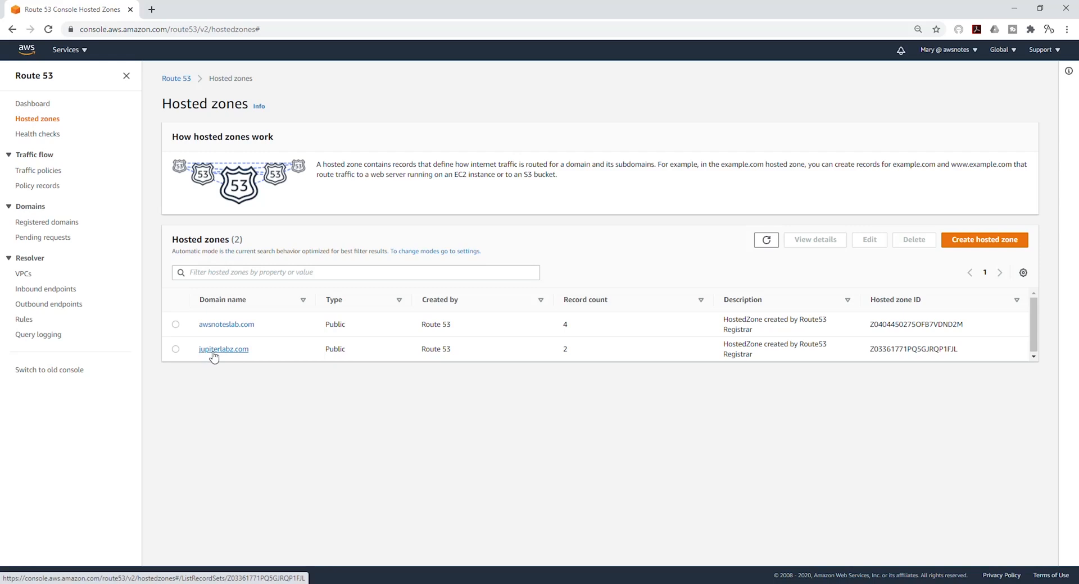
pyautogui.click(223, 349)
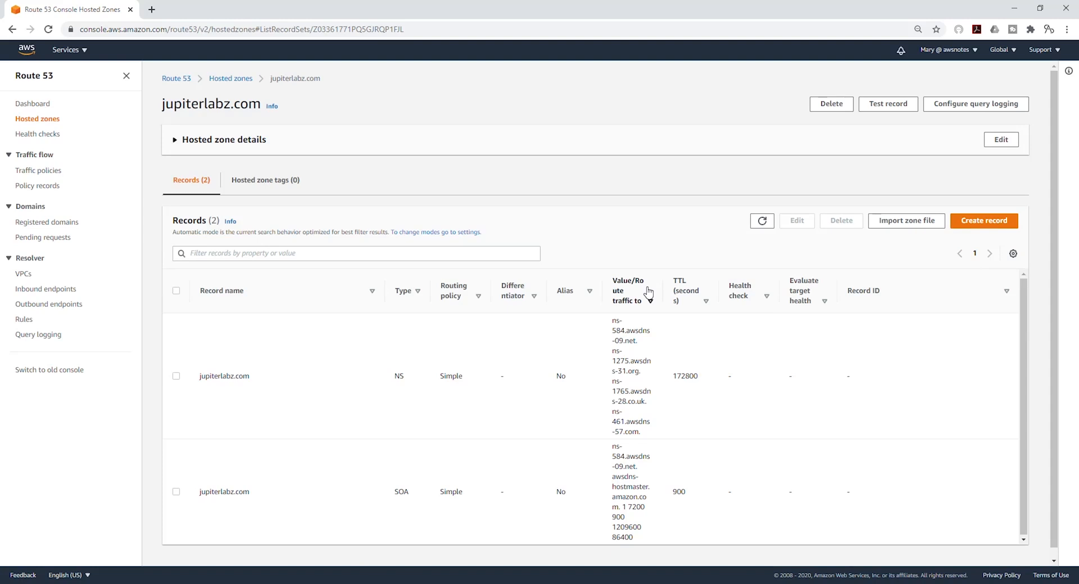
pyautogui.moveTo(988, 225)
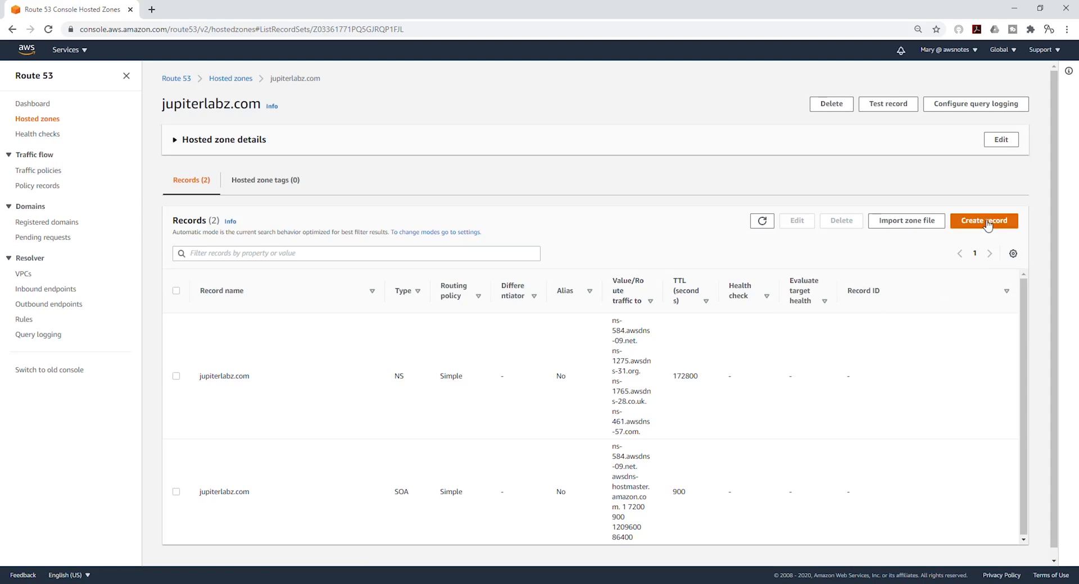
# Begin a new record with Simple routing and bring up the Define simple record form.
pyautogui.click(983, 221)
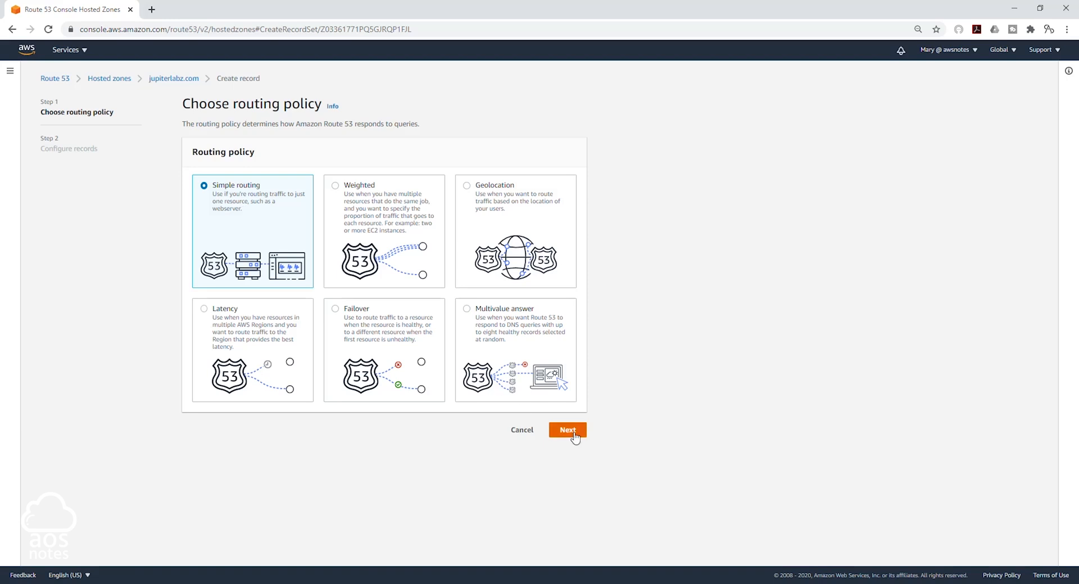
pyautogui.click(567, 429)
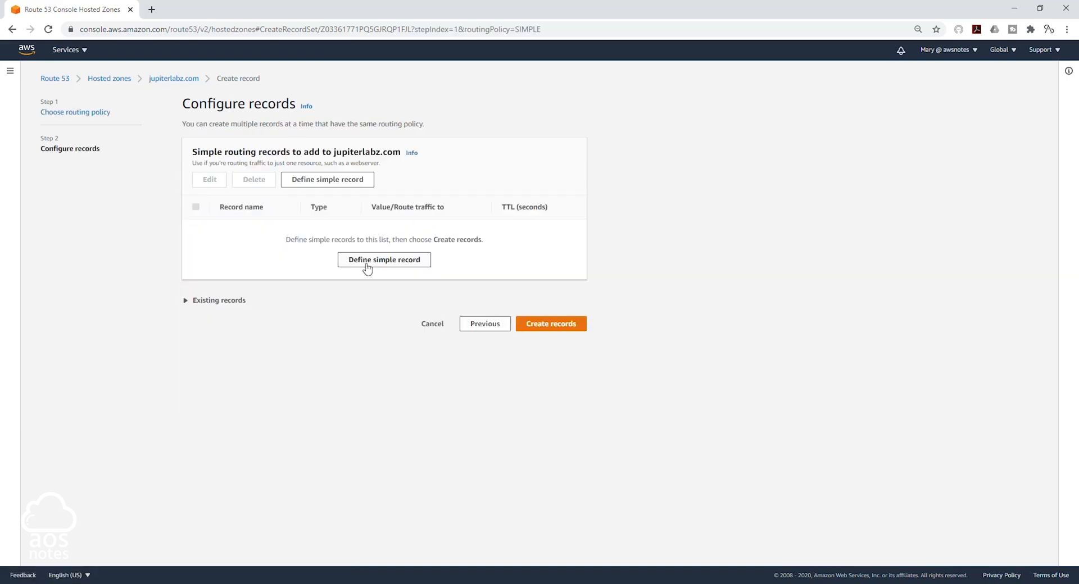
pyautogui.click(384, 259)
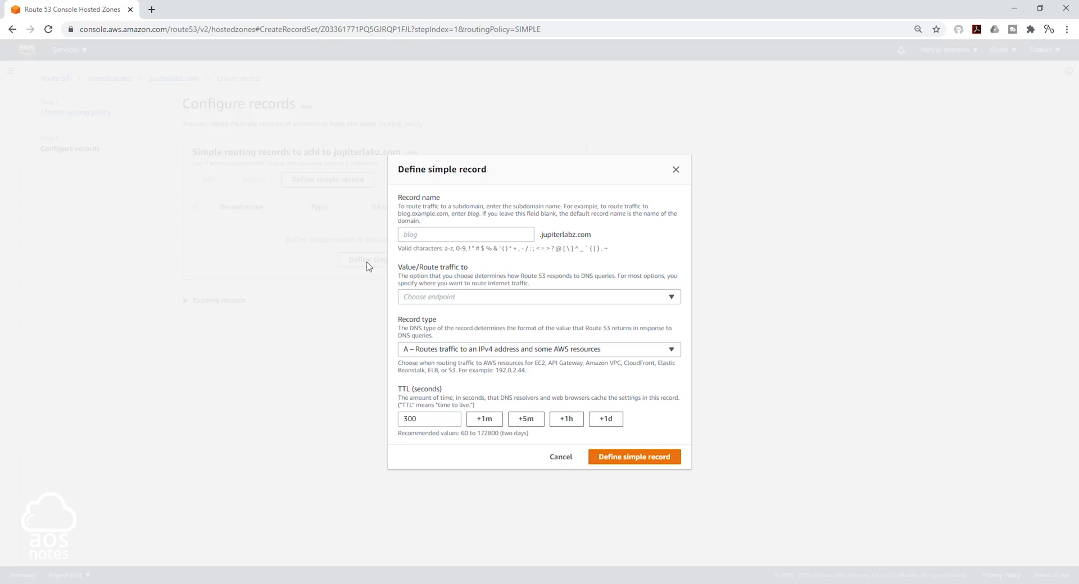
# Name the record 'www' and route traffic to an Application and Classic Load Balancer alias.
pyautogui.click(465, 233)
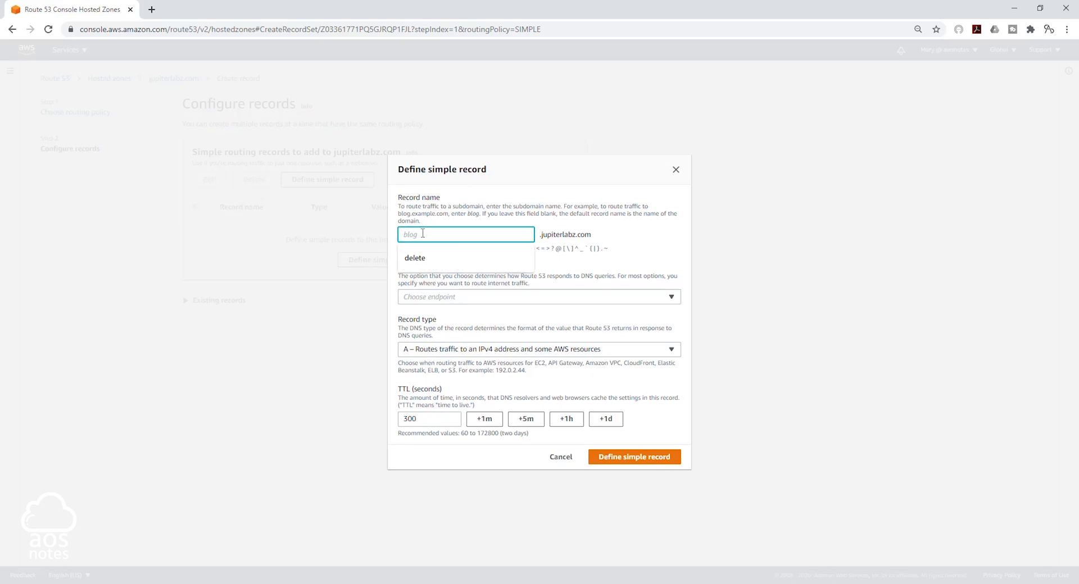
pyautogui.write('www')
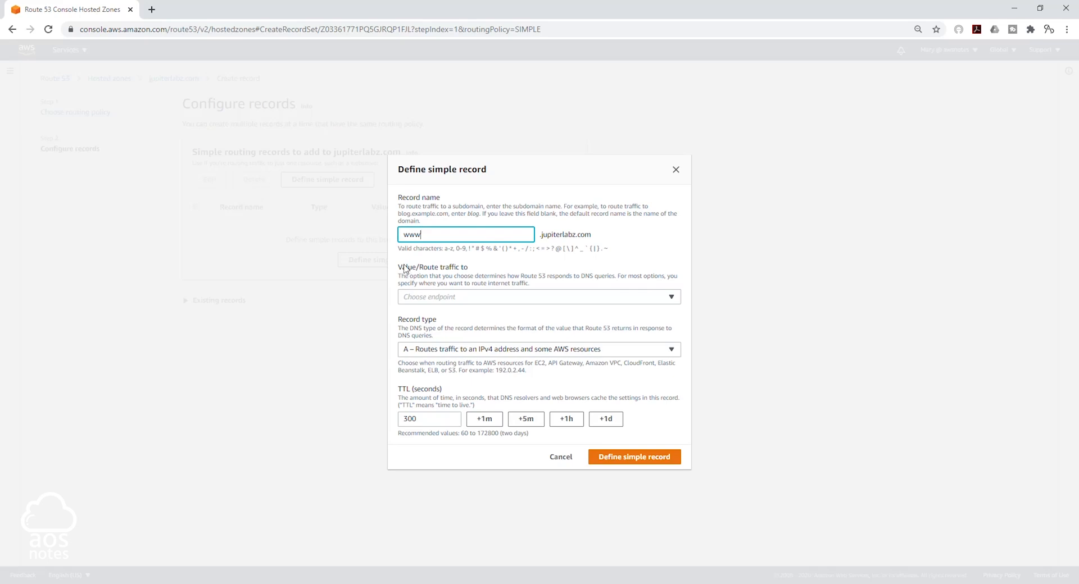
pyautogui.click(538, 297)
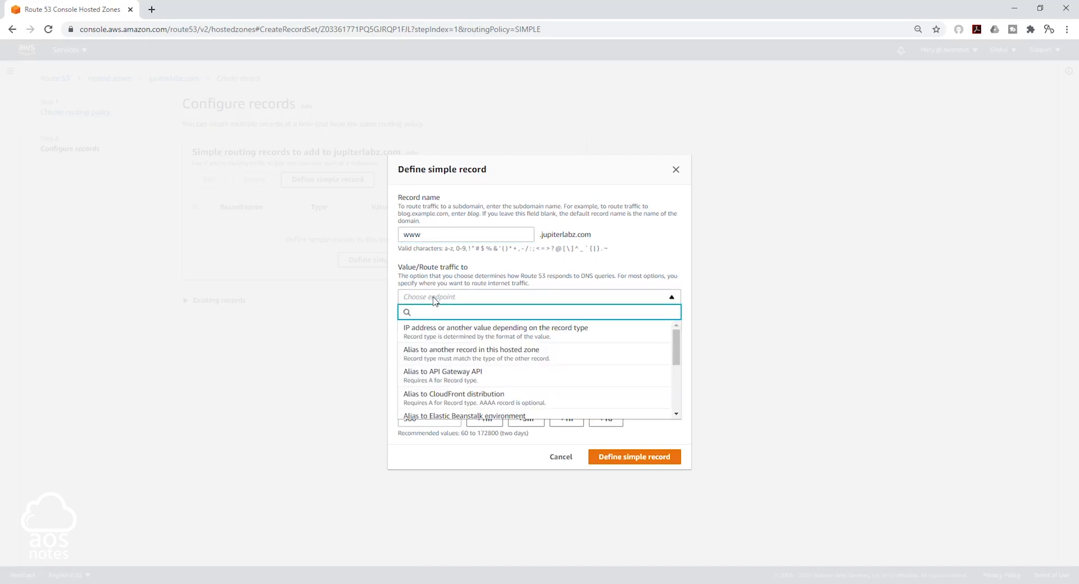
pyautogui.scroll(-3)
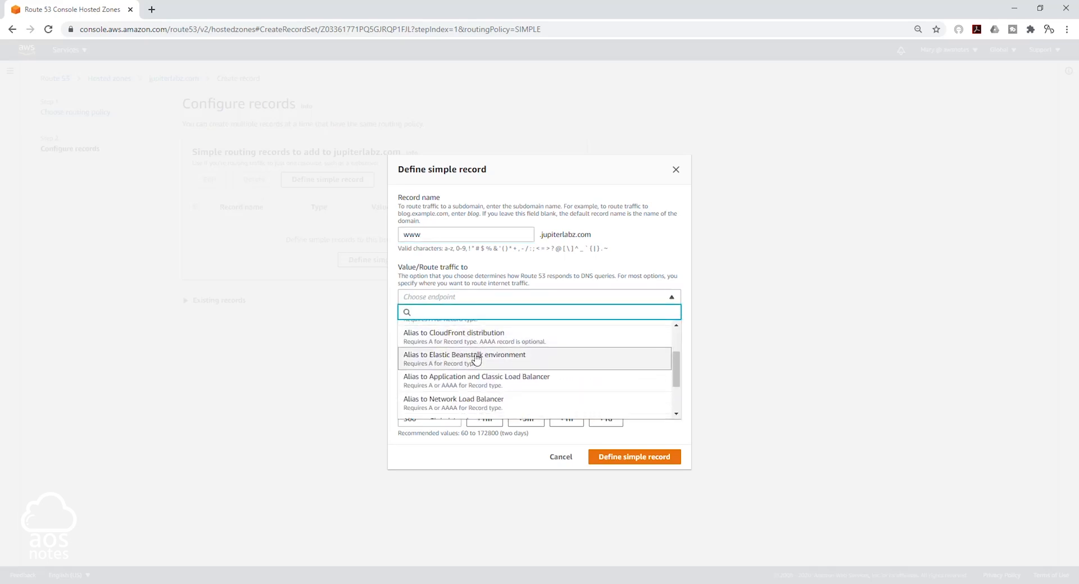
pyautogui.scroll(-3)
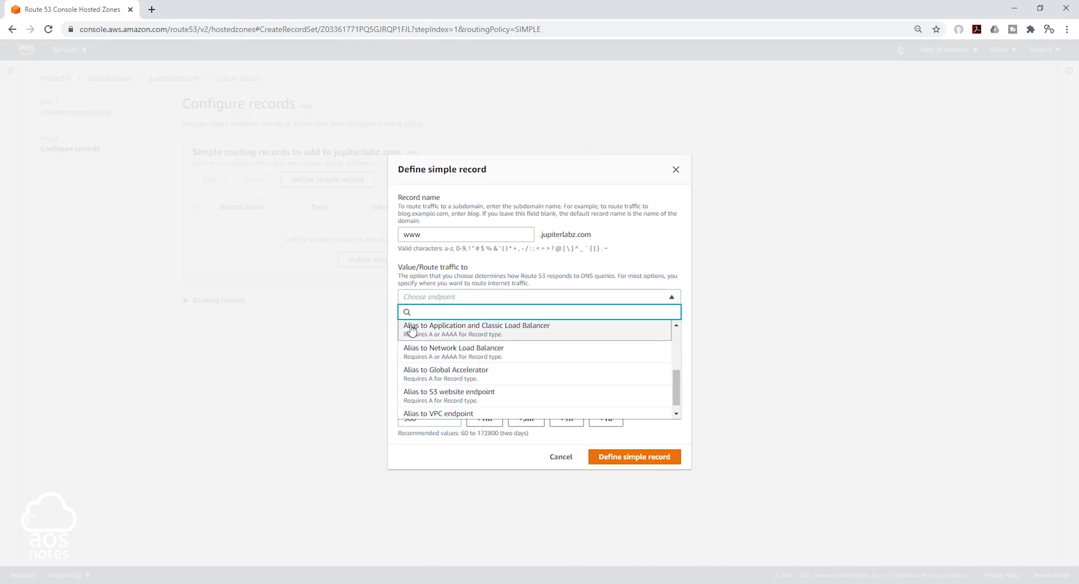
pyautogui.moveTo(472, 330)
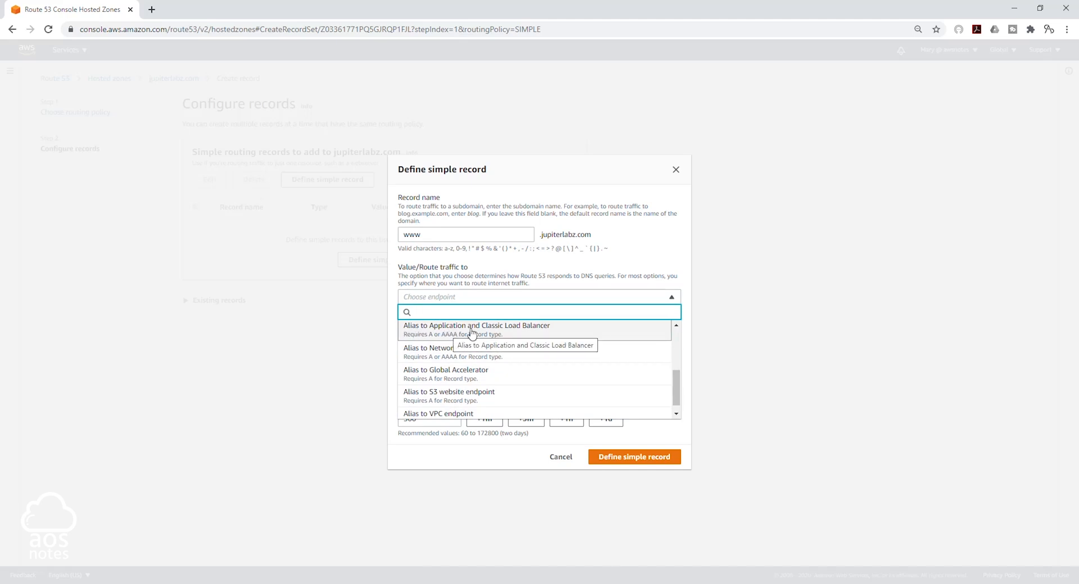
pyautogui.click(476, 325)
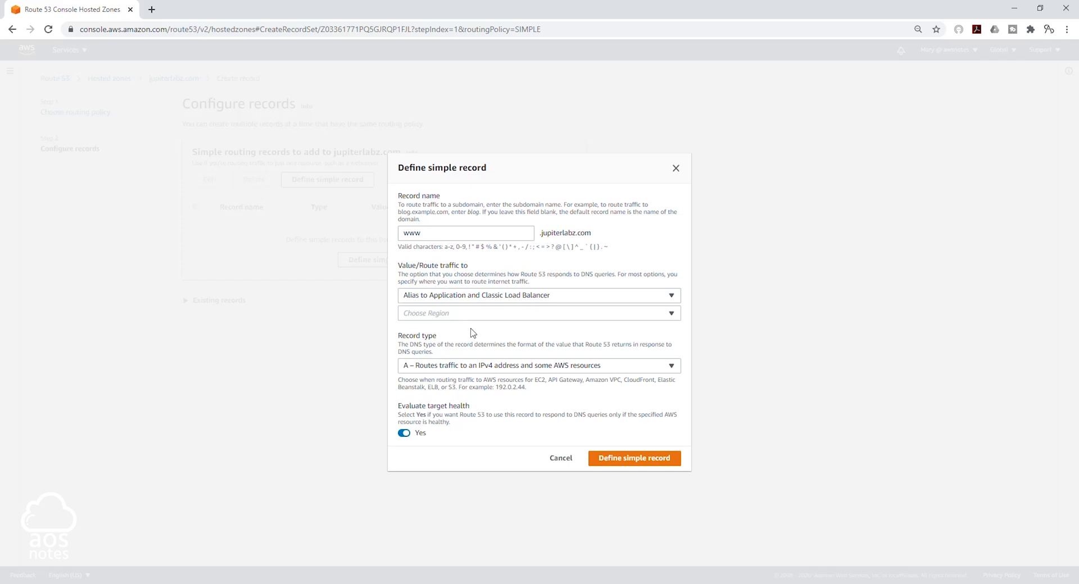
pyautogui.moveTo(434, 315)
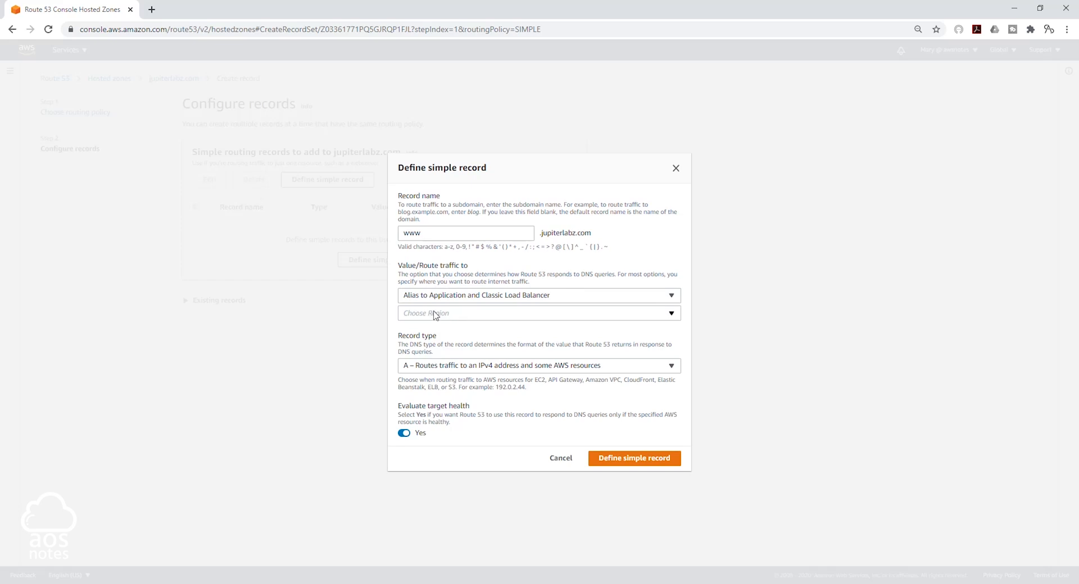
# Set the alias region to US East (N. Virginia).
pyautogui.click(539, 313)
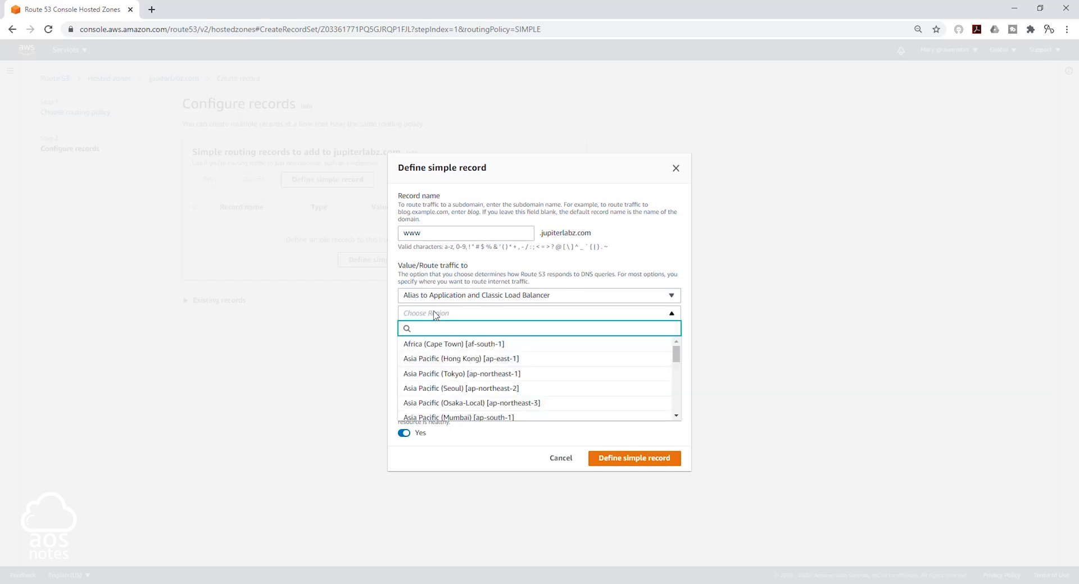
pyautogui.scroll(-3)
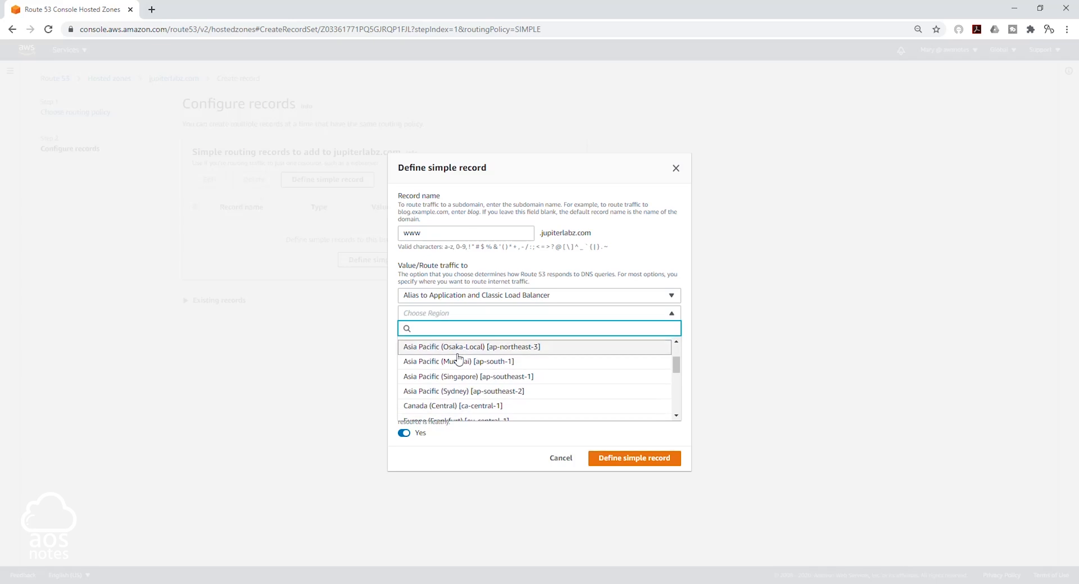
pyautogui.scroll(-3)
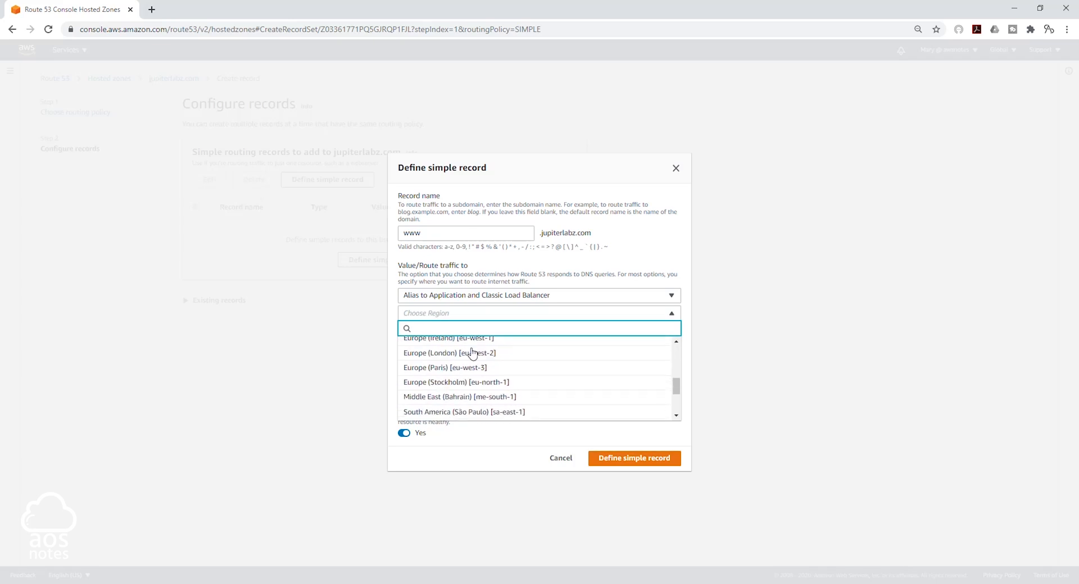
pyautogui.scroll(-3)
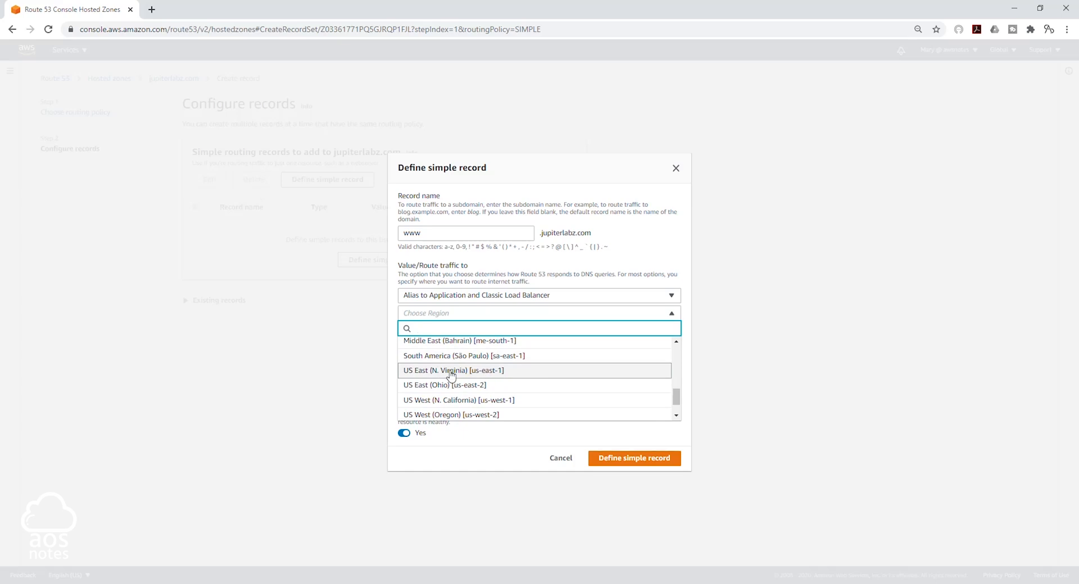
pyautogui.click(454, 370)
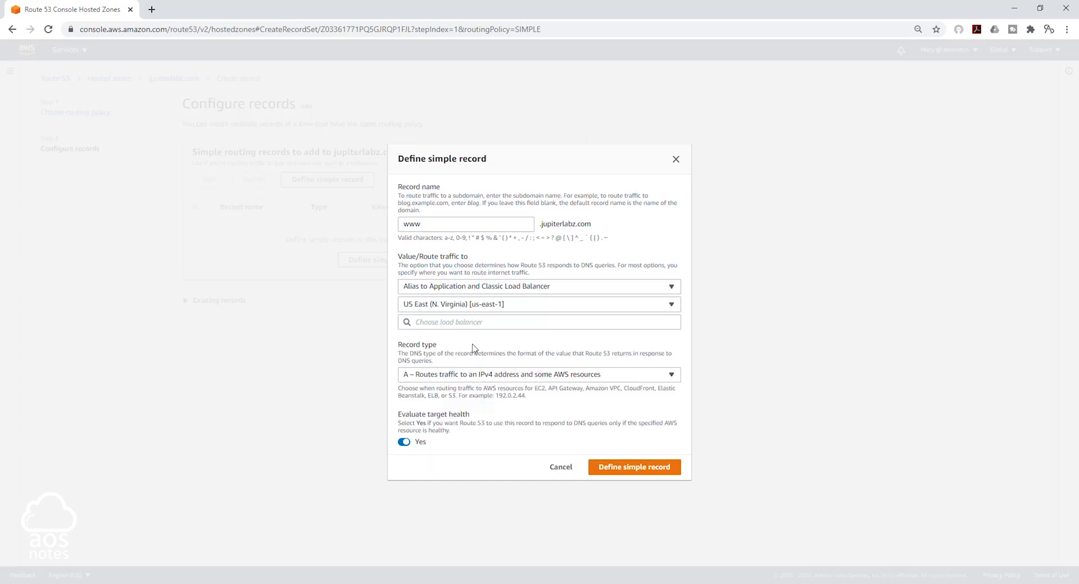
# Target the dualstack Jupiter-ALB, set Evaluate target health to No, and define the record.
pyautogui.click(539, 321)
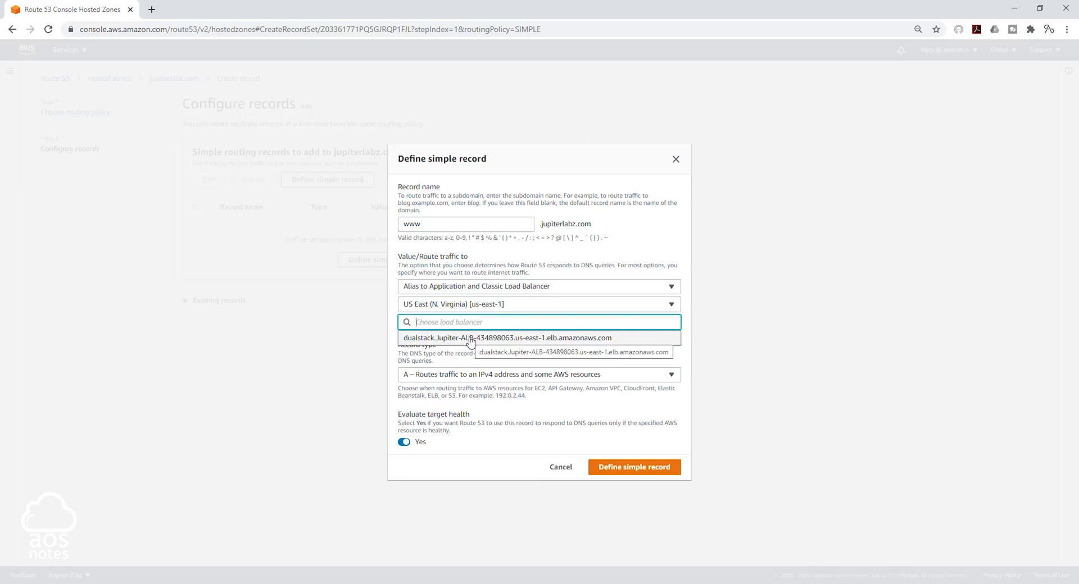
pyautogui.click(505, 338)
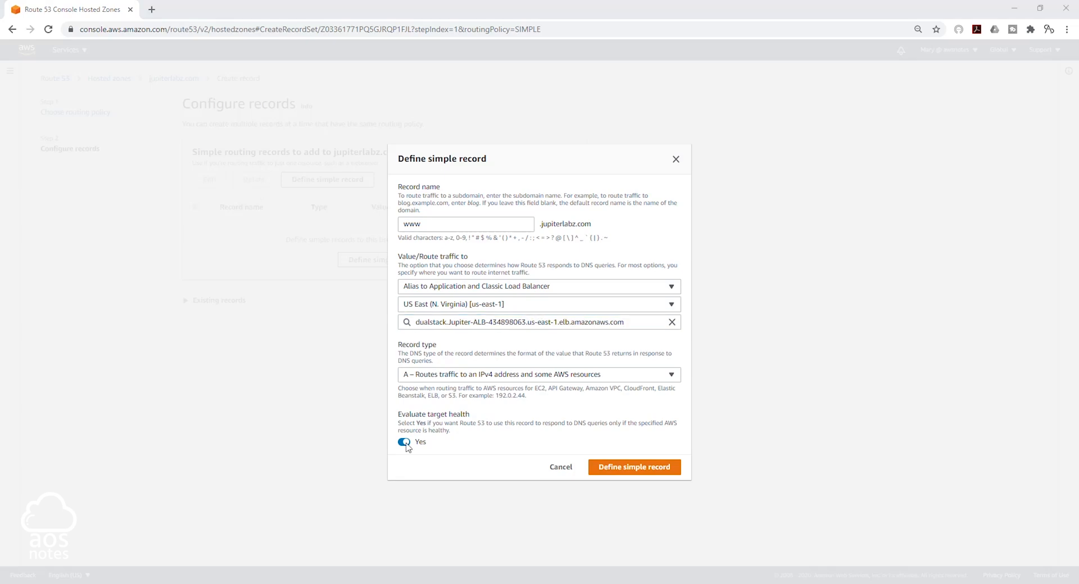
pyautogui.click(404, 442)
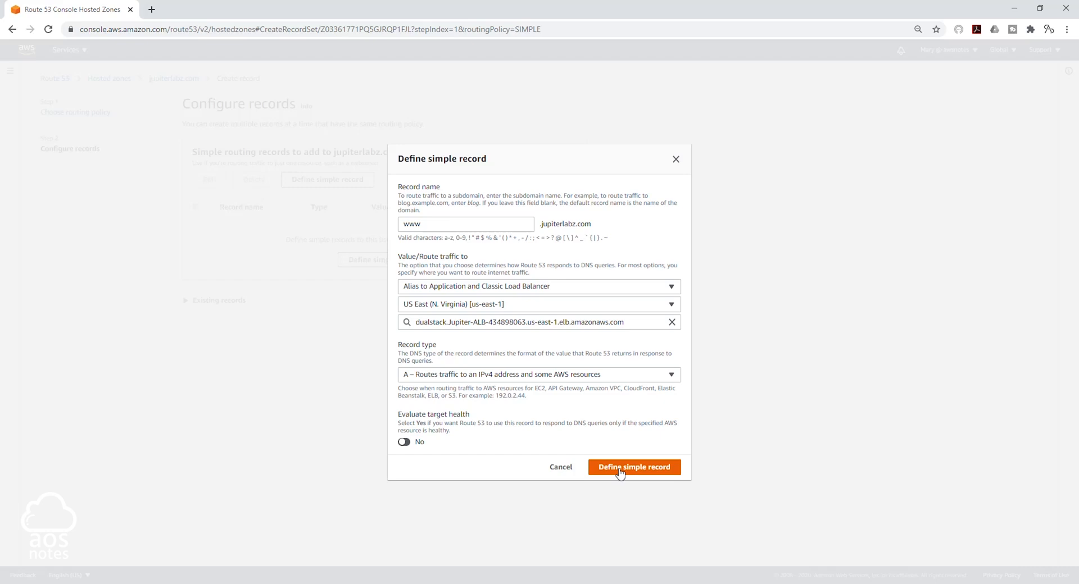
pyautogui.click(633, 467)
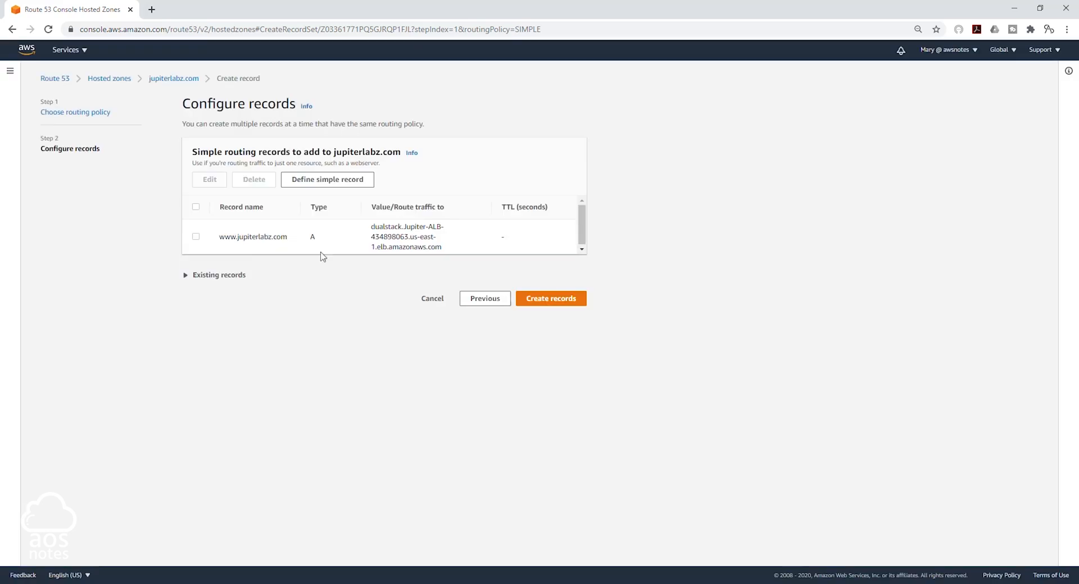
# Create the www A alias record, then find and copy its name in the records list.
pyautogui.click(551, 298)
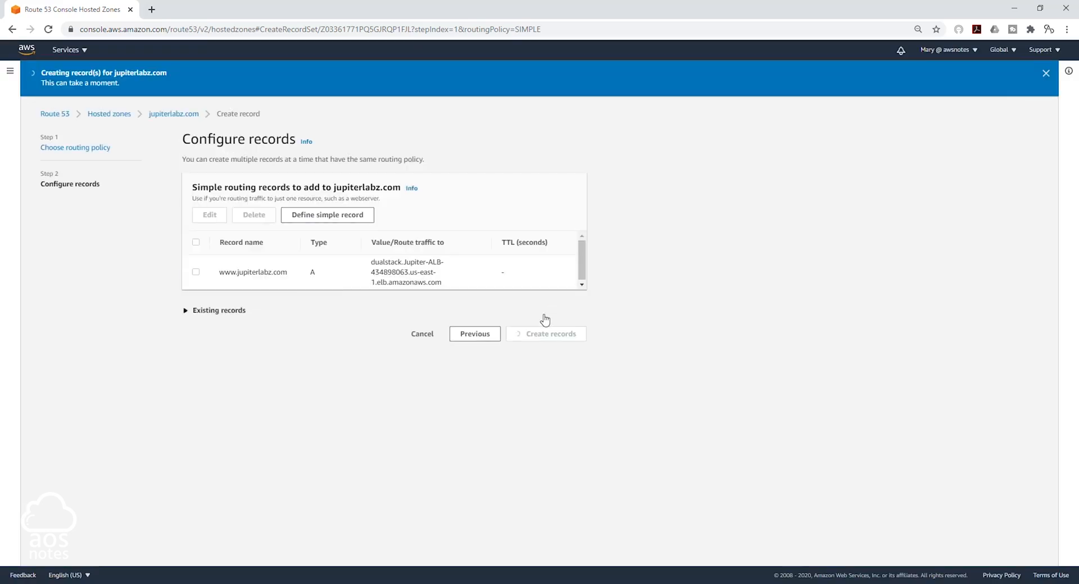
pyautogui.click(545, 334)
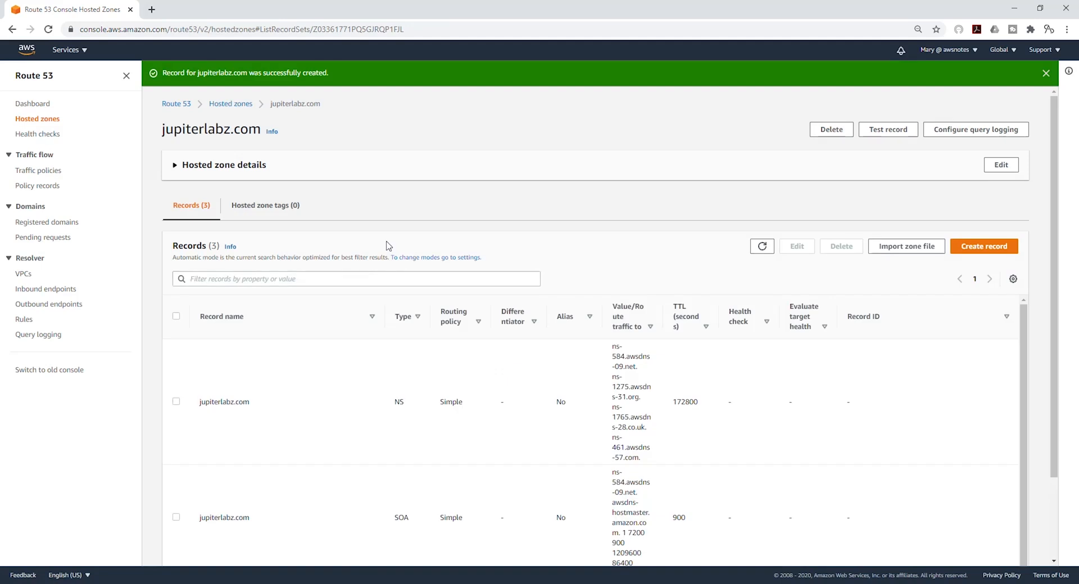
pyautogui.scroll(-3)
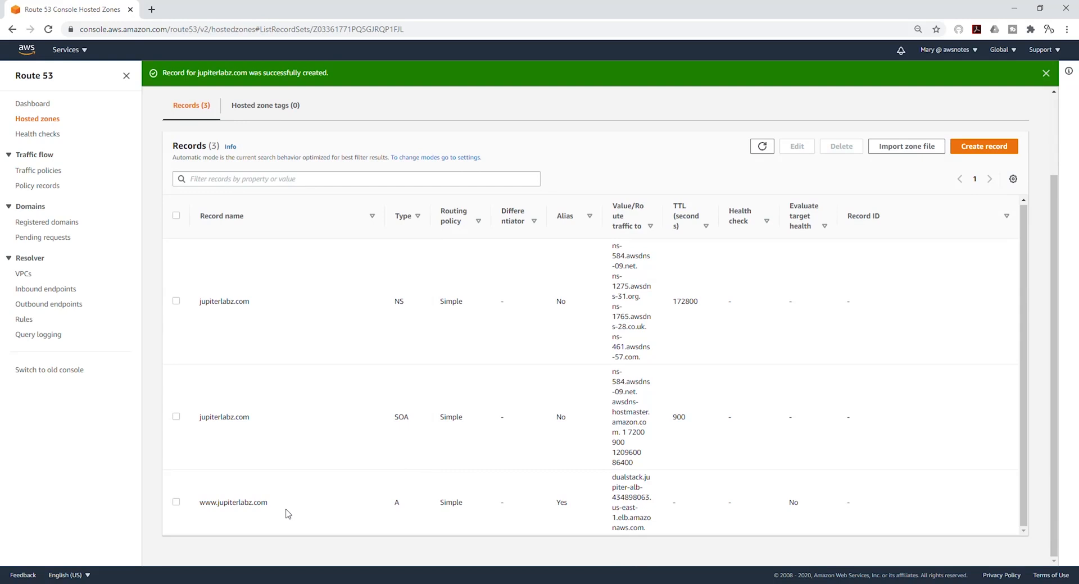
pyautogui.rightClick(233, 502)
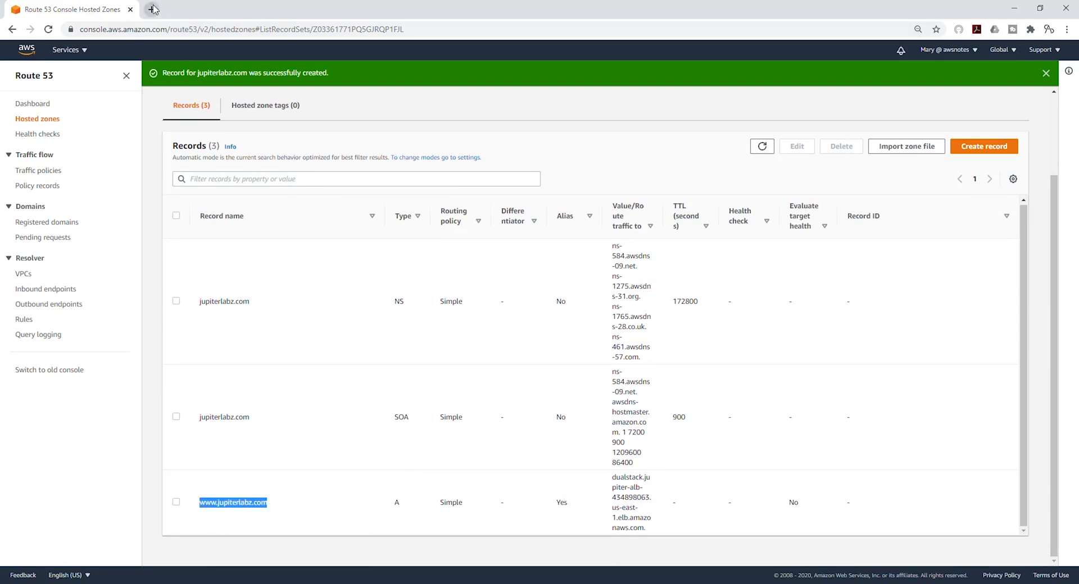
pyautogui.click(152, 9)
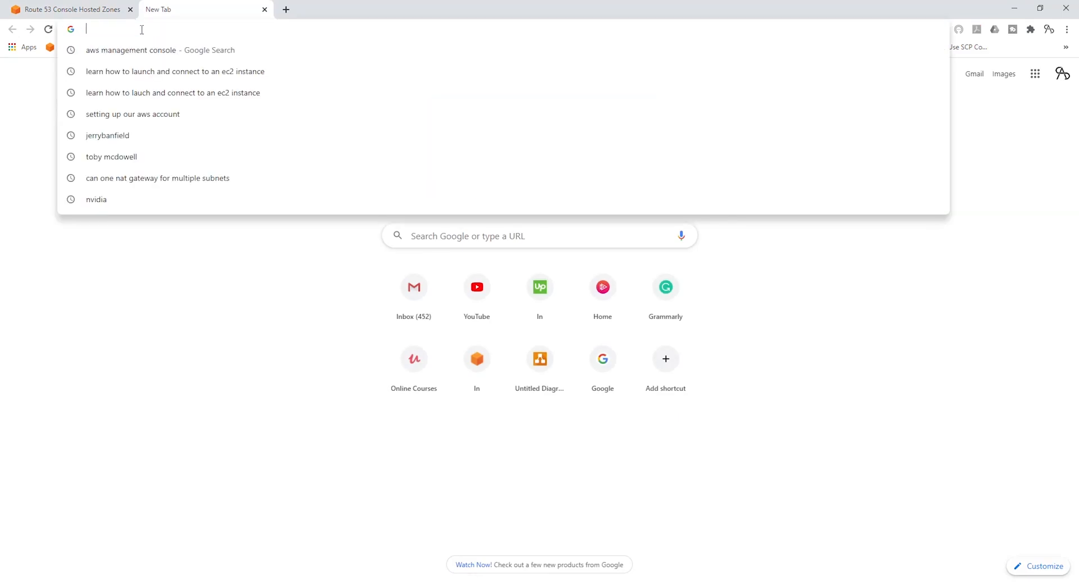
pyautogui.write('www.jupiterlabz.com')
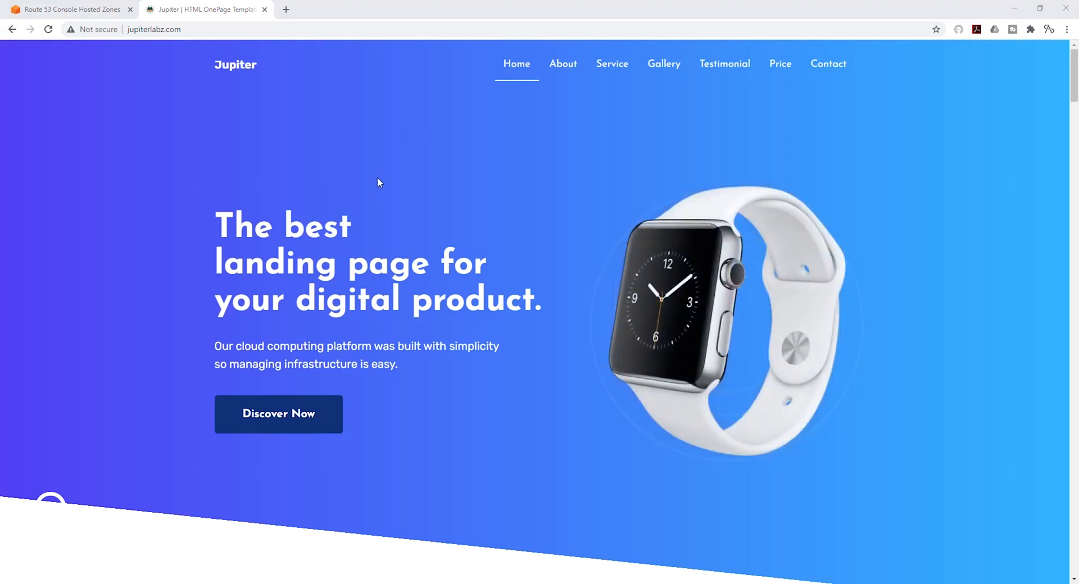
pyautogui.moveTo(124, 82)
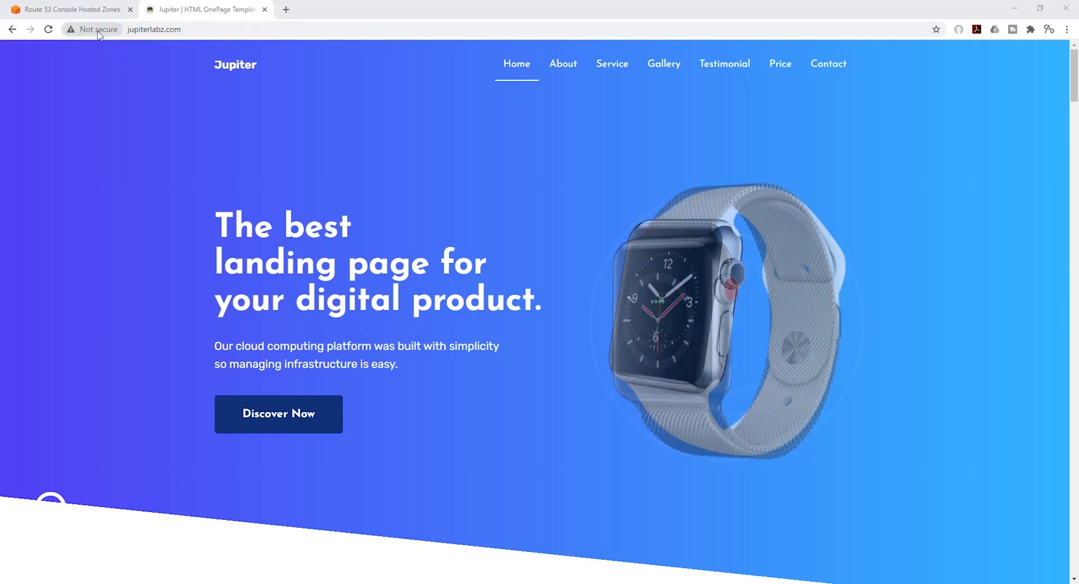
# View the 'Not secure' connection details for jupiterlabz.com.
pyautogui.click(91, 29)
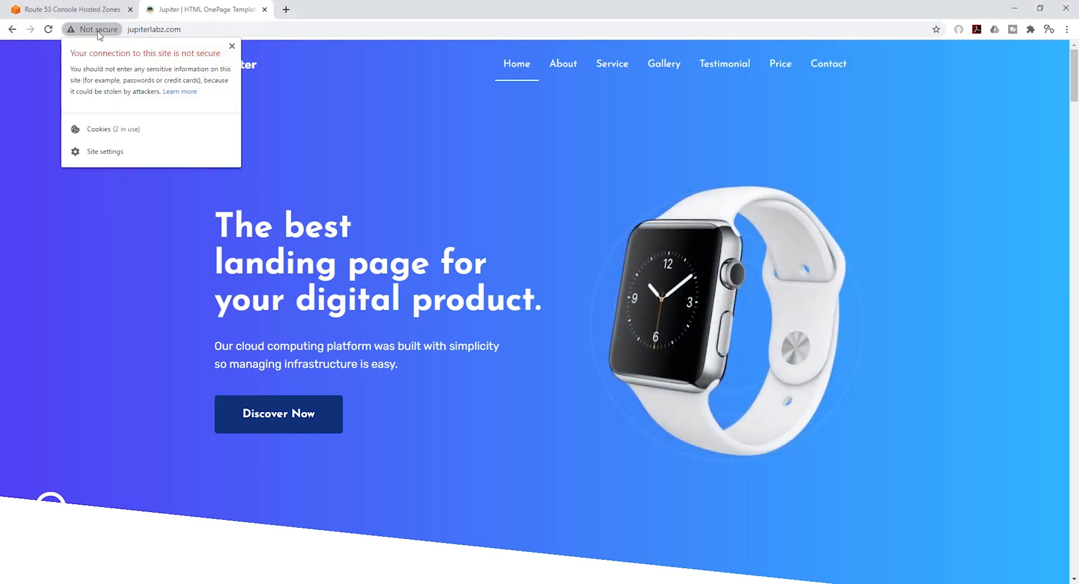